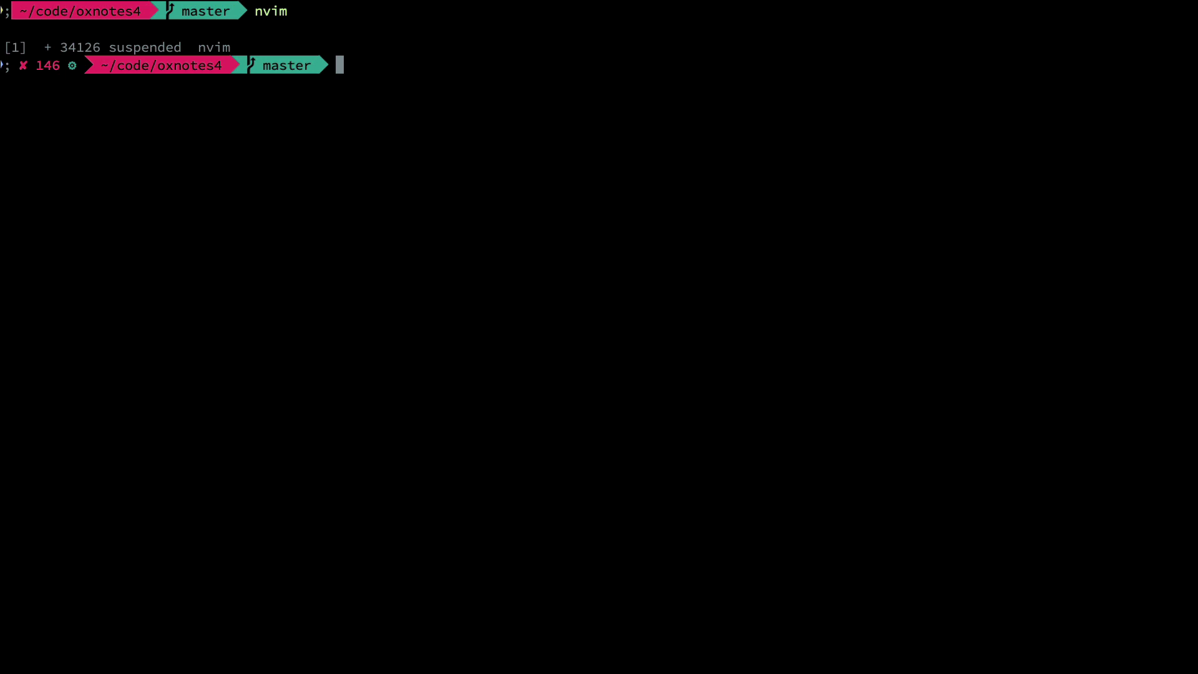
Step: Enter 'yarn install' at the shell prompt while Neovim is suspended
{"action": "type", "text": "yarn install"}
{"action": "type", "text": "cat log/development.log |"}
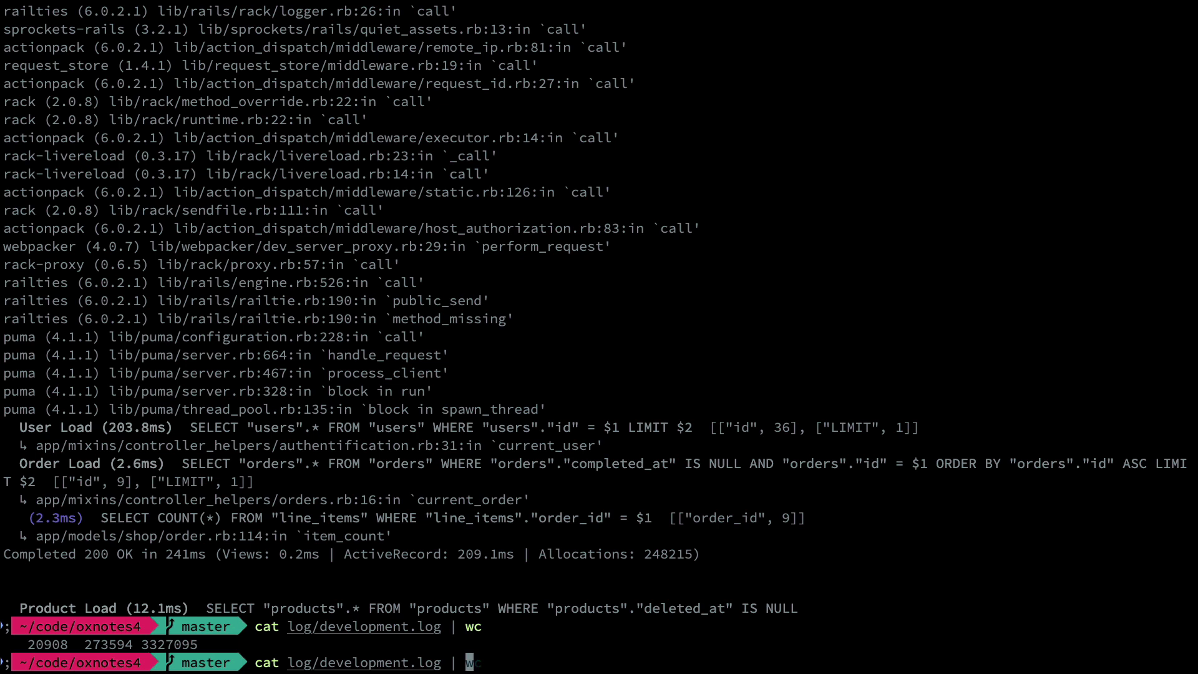
Step: Pipe the development log's last 150 lines into Neovim with 'tail -n 150 | nvim -'
{"action": "type", "text": "tail -n 150 | nvim -"}
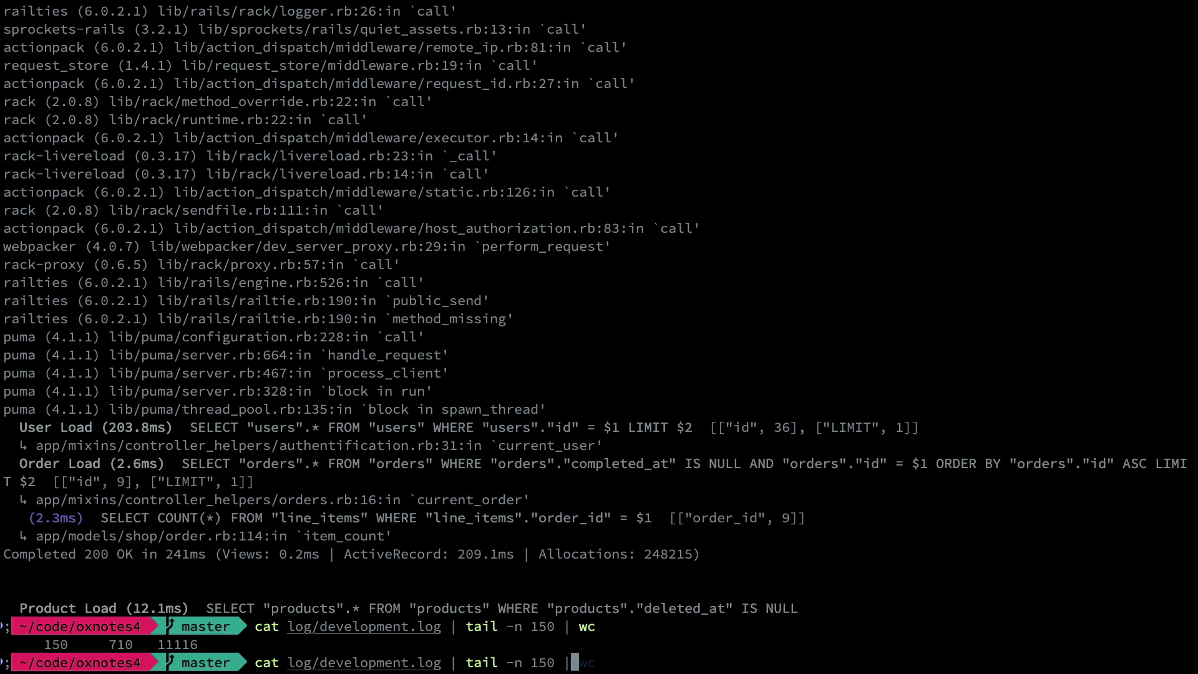
{"action": "type", "text": "nvim -"}
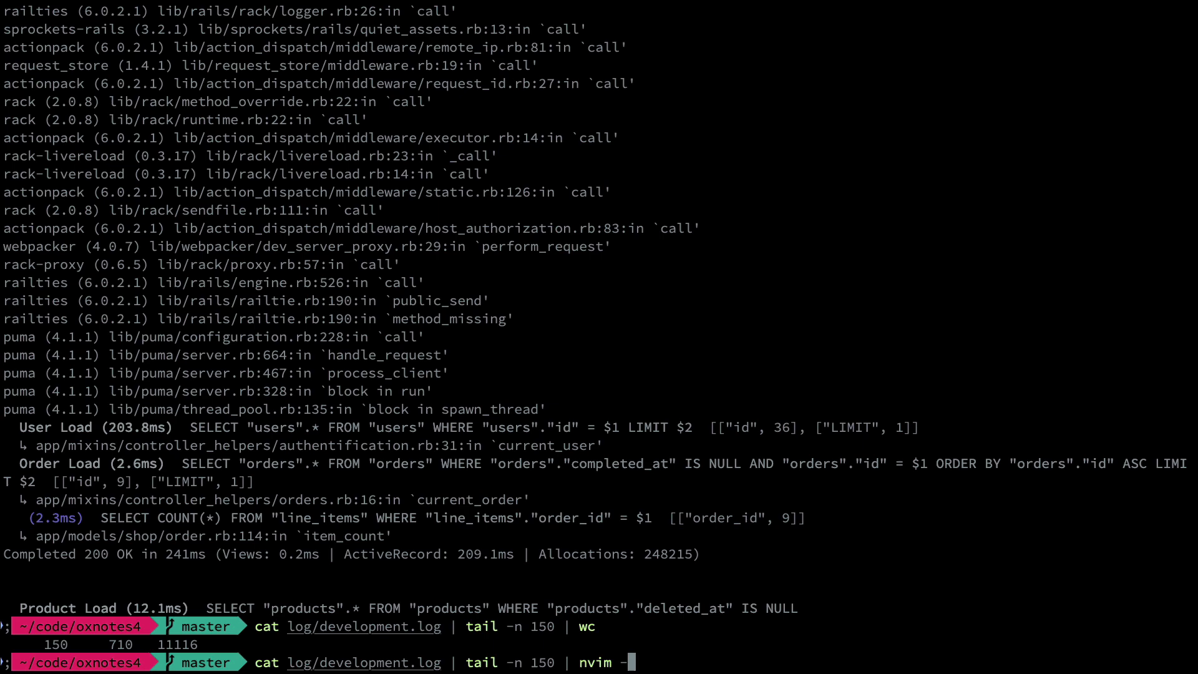
{"action": "key", "text": "Return"}
{"action": "type", "text": "nvim **"}
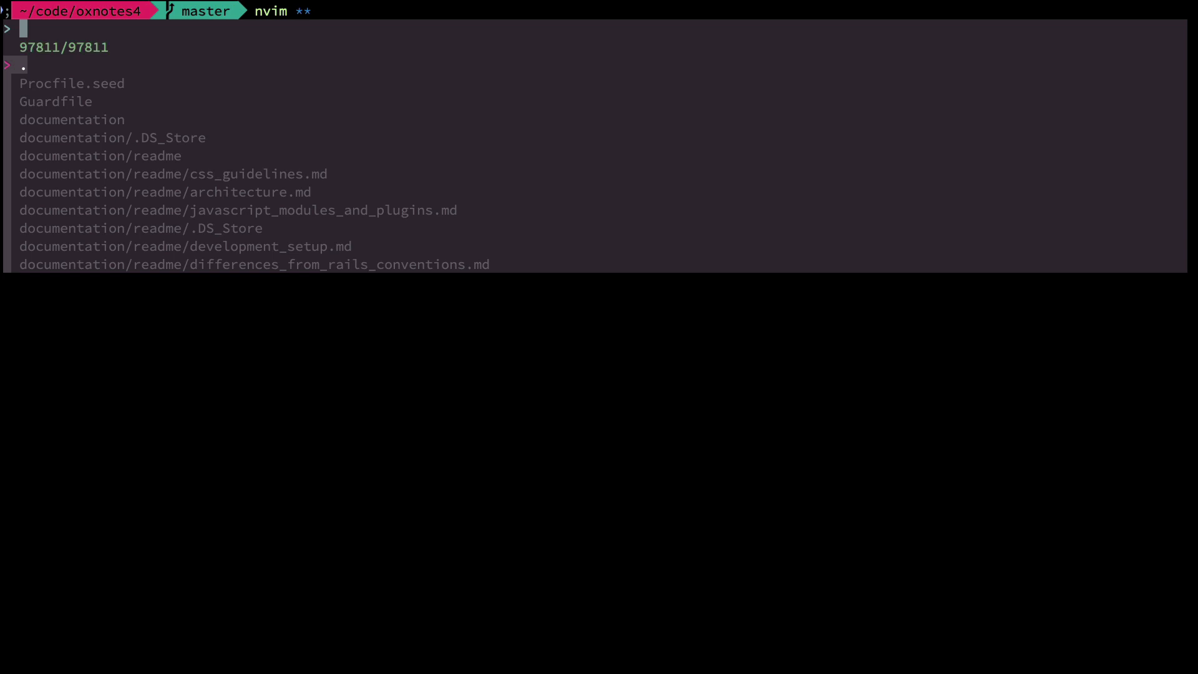
Step: Filter the fuzzy file list for 'analytics' and pick app/webpacker/javascript/analytics.js
{"action": "type", "text": "anlyti"}
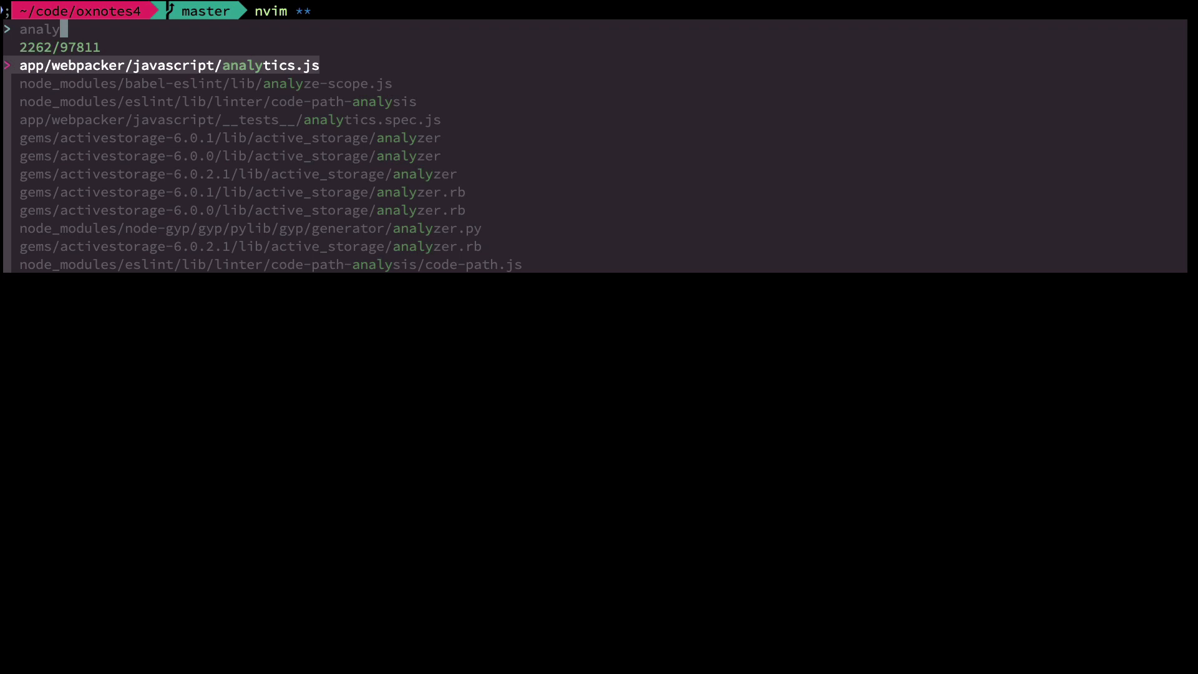
{"action": "key", "text": "enter"}
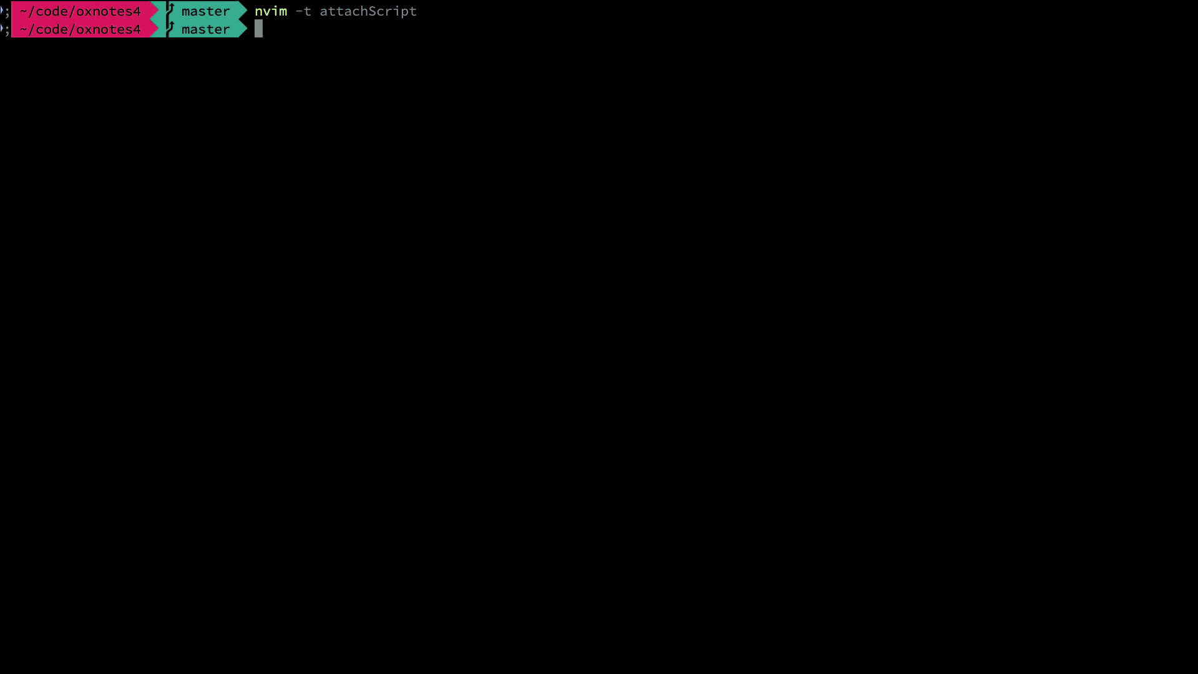
Step: Replace the recalled command with 'nvim app/webpacker/javascript/analytics.js:87' at the shell prompt
{"action": "type", "text": "nvim -t attachScript"}
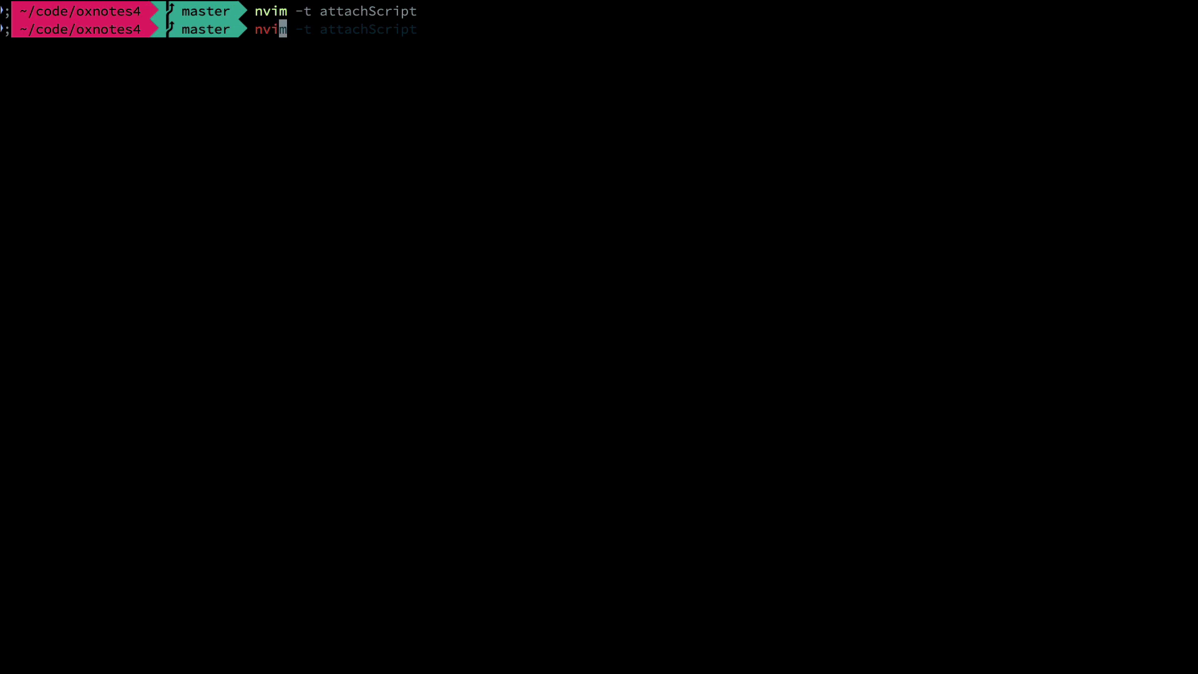
{"action": "type", "text": "app/j"}
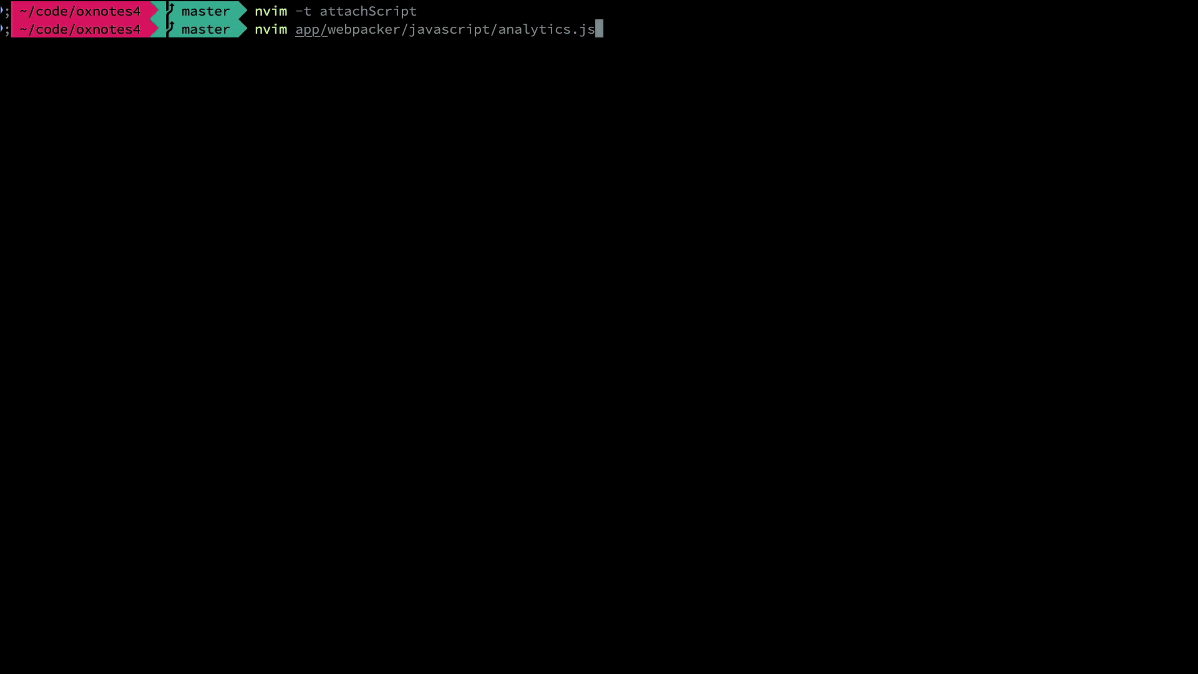
{"action": "type", "text": ":87"}
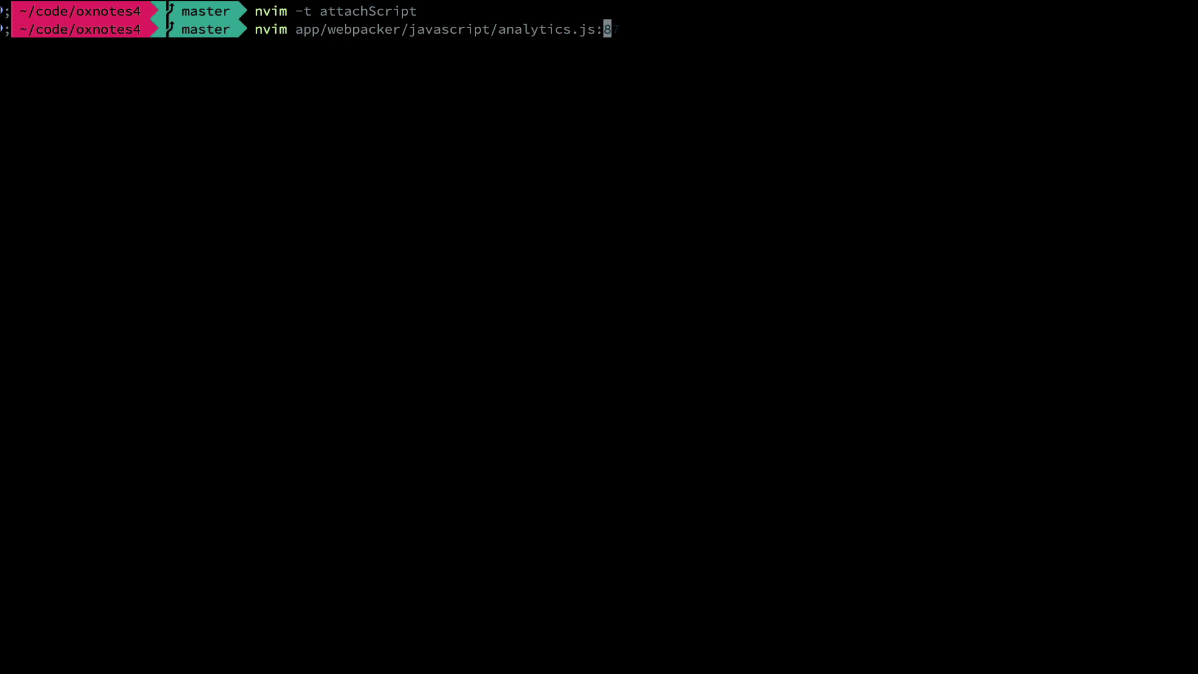
{"action": "type", "text": "7"}
{"action": "type", "text": "nvim package.json +/devDependencies"}
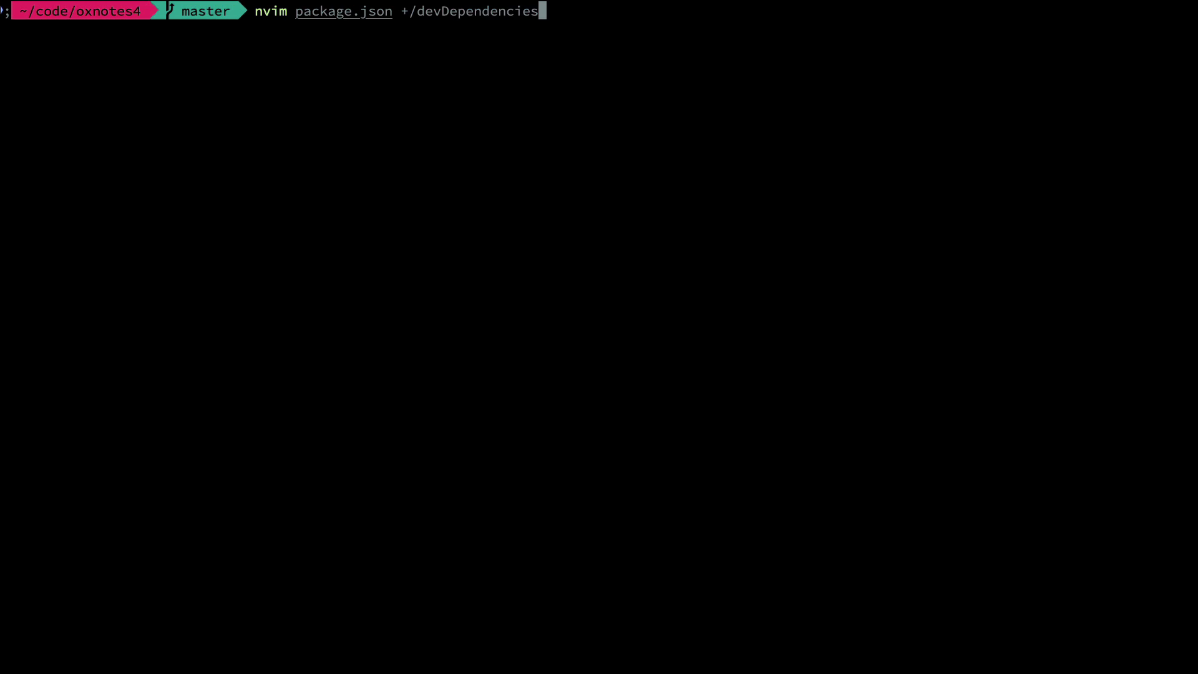
Step: Run 'nvim package.json +/devDependencies' to land on the devDependencies key at line 20
{"action": "key", "text": "enter"}
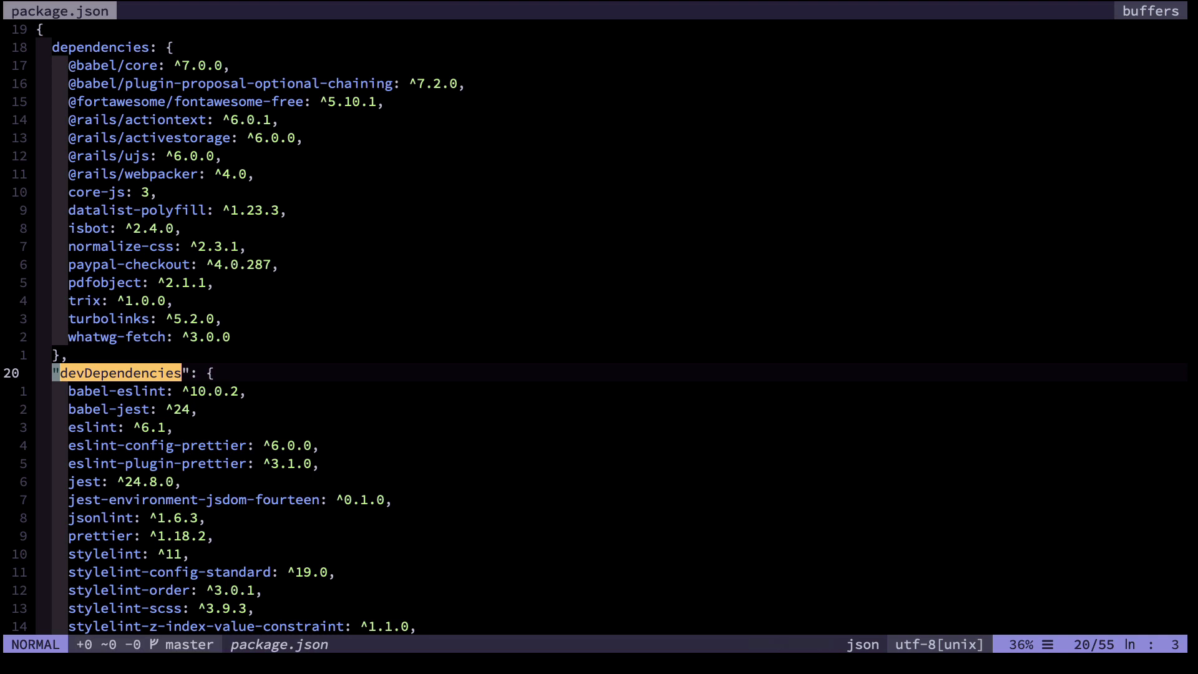